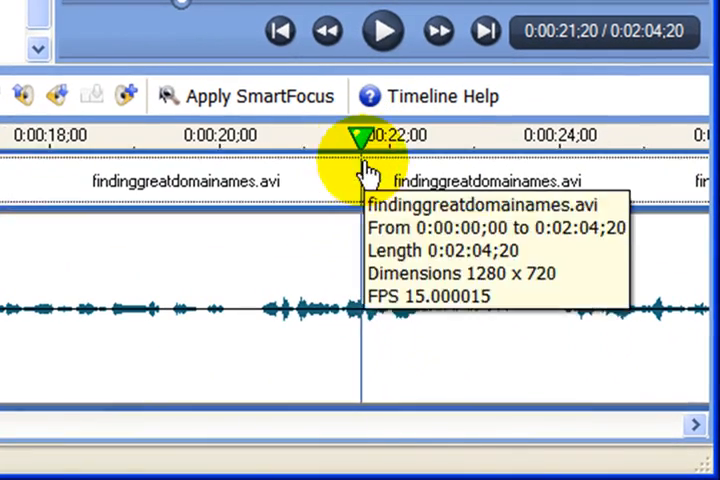
mouse_move(368, 343)
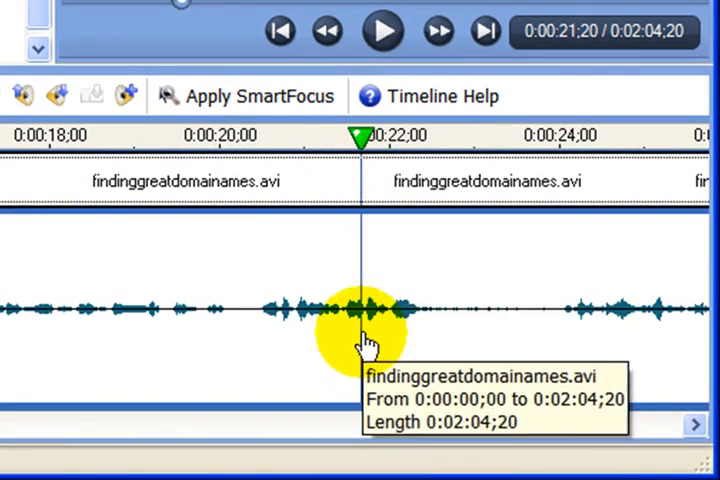
- Play the timeline audio briefly to hear the background hum, then stop
left_click(380, 31)
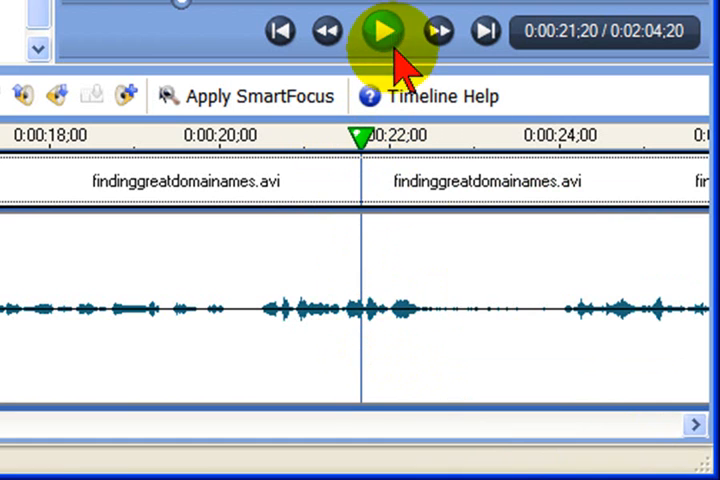
left_click(378, 30)
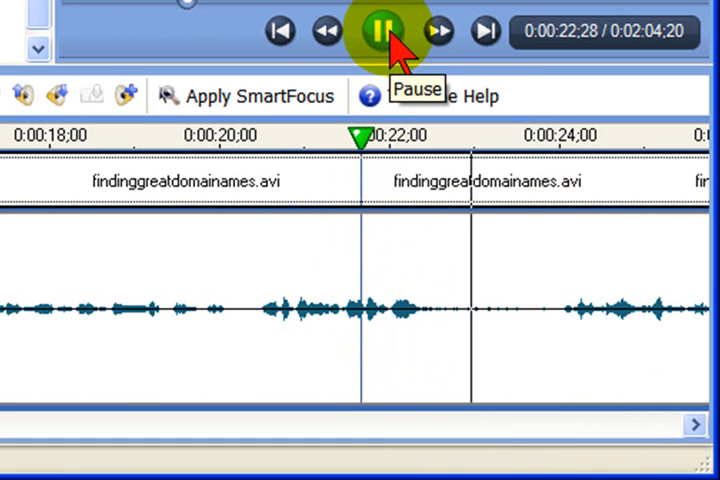
left_click(380, 30)
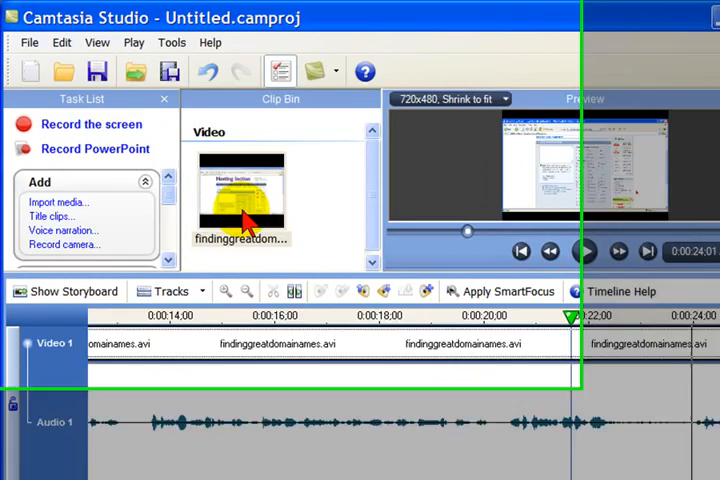
left_click(63, 44)
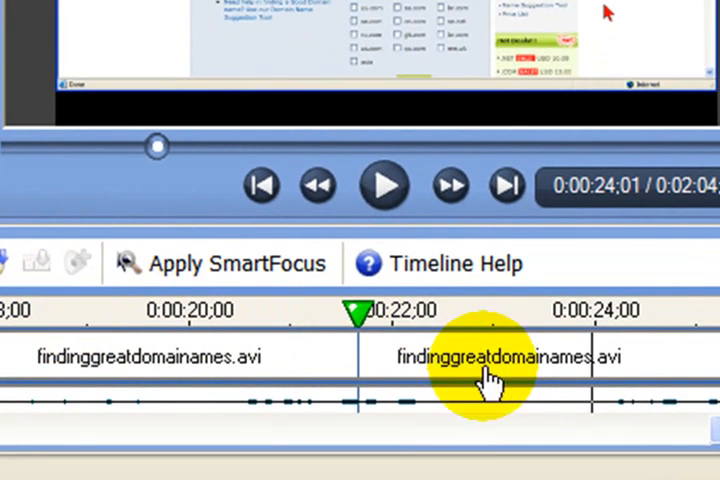
- Mark about 0:00:22;20–0:00:23;27 on the ruler and preview it to confirm no voice
left_click(384, 185)
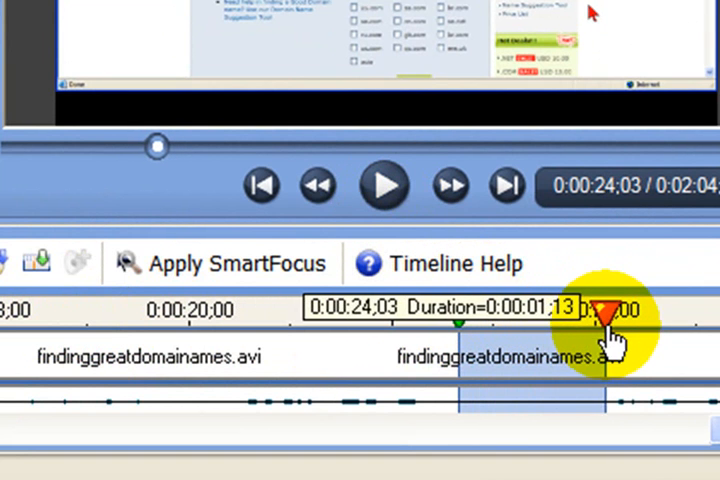
left_click(381, 185)
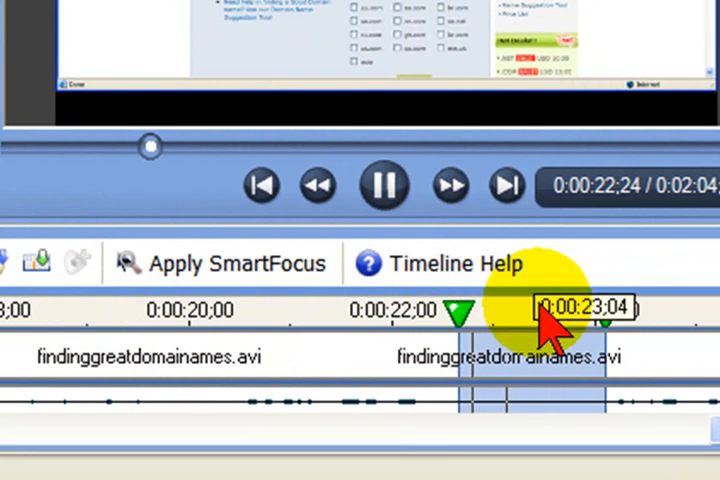
left_click(384, 186)
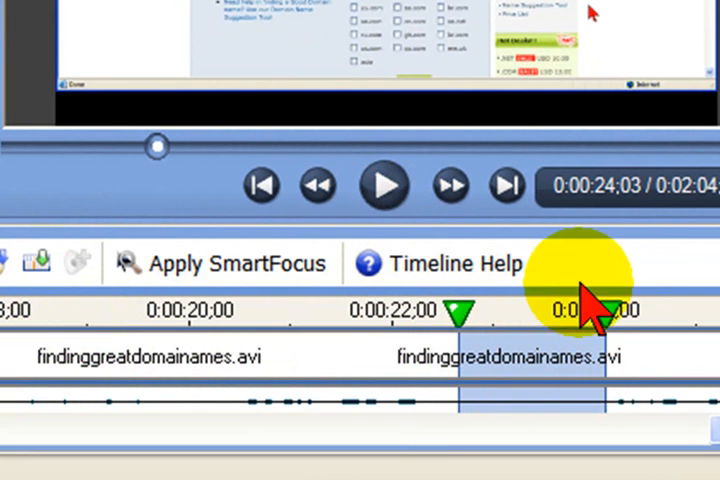
left_click_drag(600, 310, 585, 330)
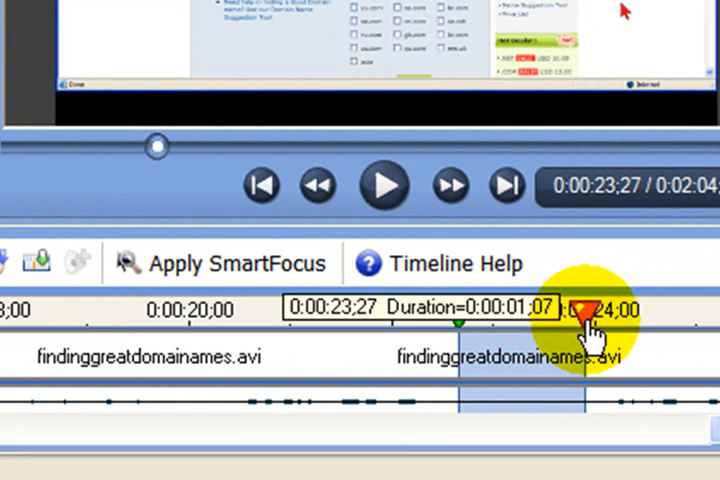
left_click(383, 186)
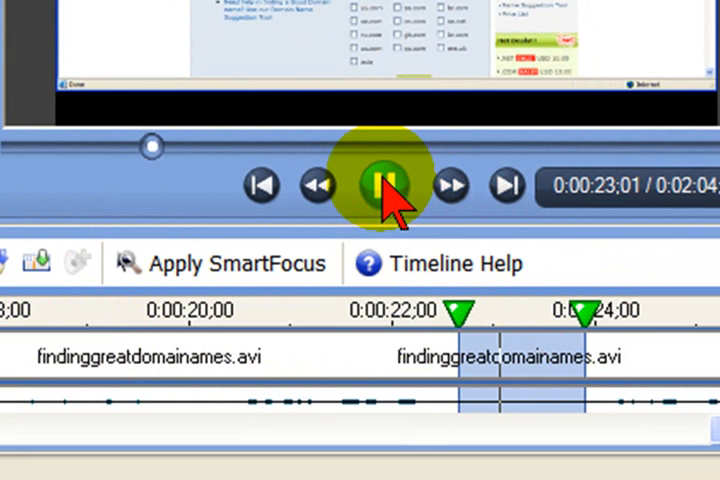
left_click(388, 187)
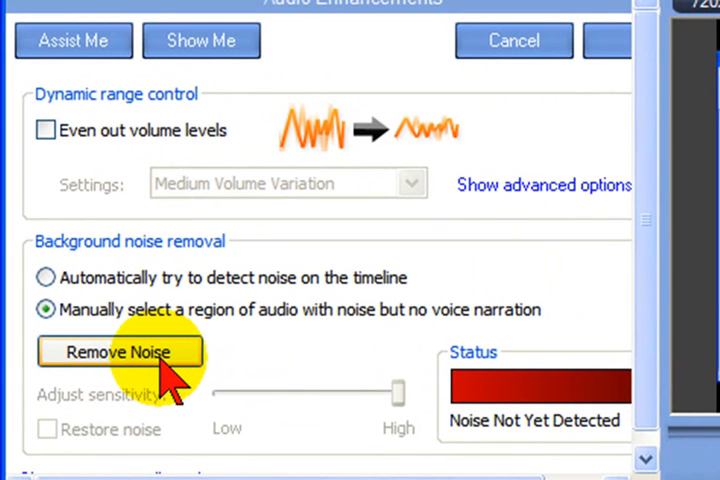
- Train Remove Noise on the marked noise-only stretch, then confirm Audio Enhancements with OK
left_click(118, 352)
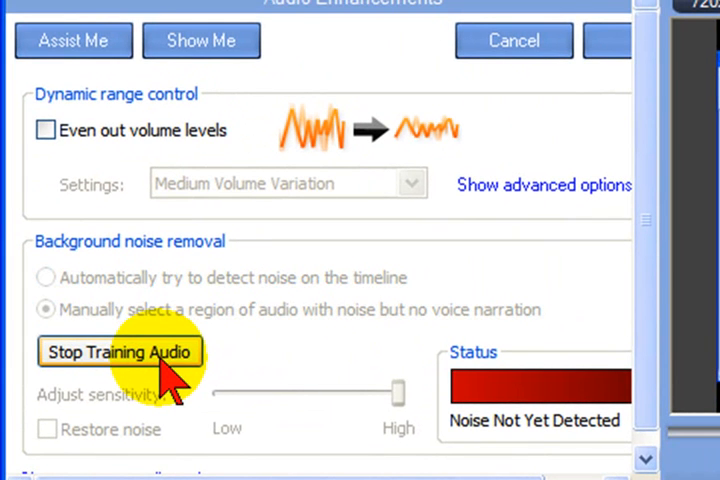
left_click(119, 352)
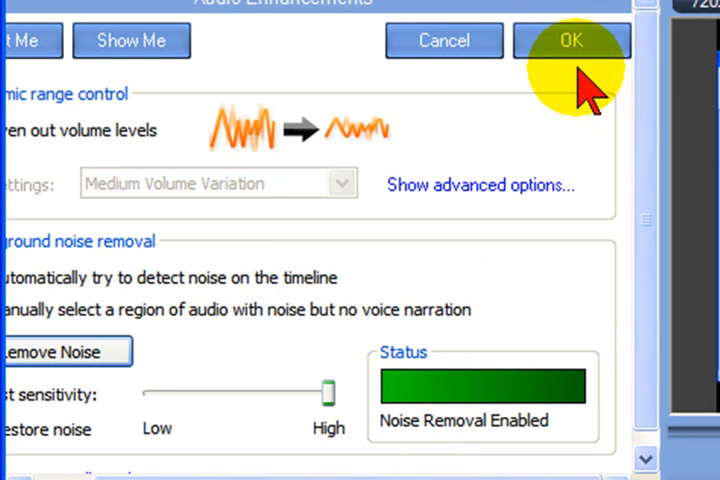
left_click(574, 40)
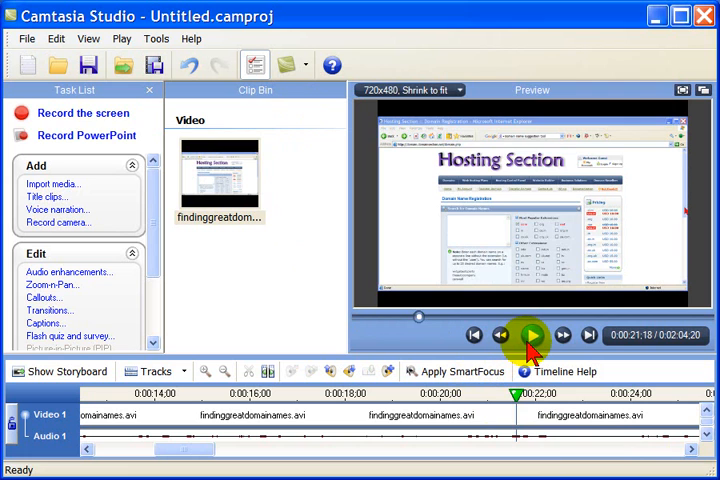
left_click(529, 335)
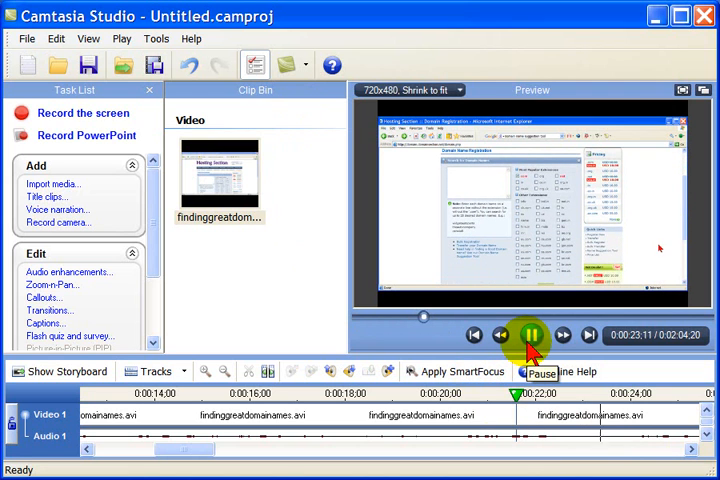
left_click(554, 335)
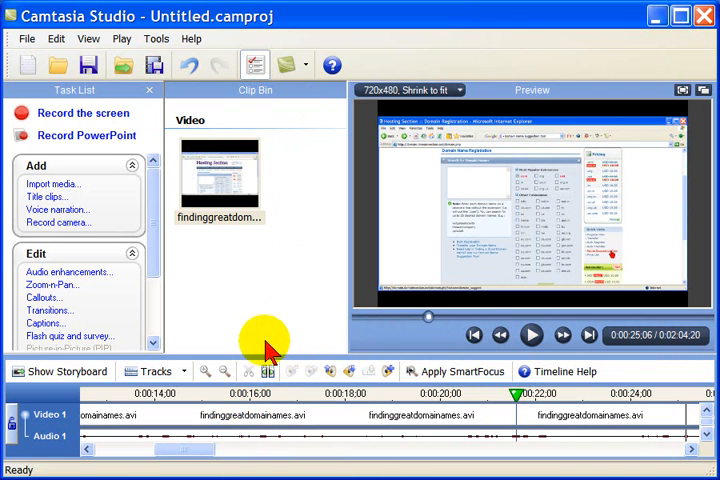
mouse_move(265, 340)
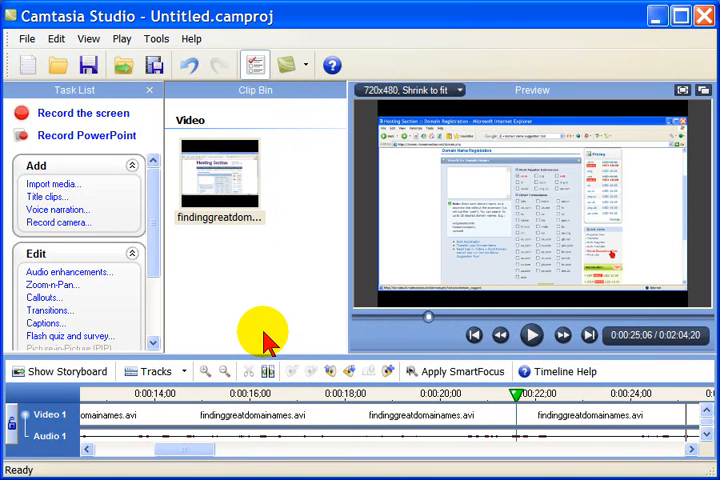